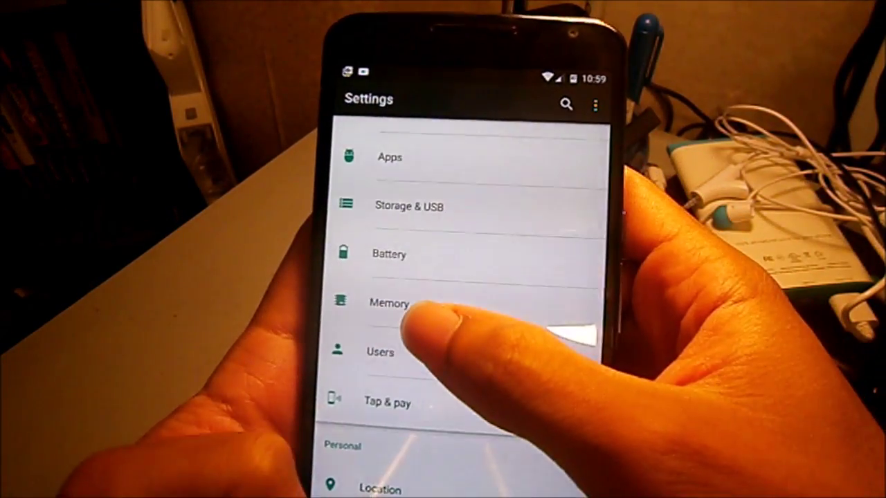
View the phone's memory usage details from the Device section of Settings.
click(388, 303)
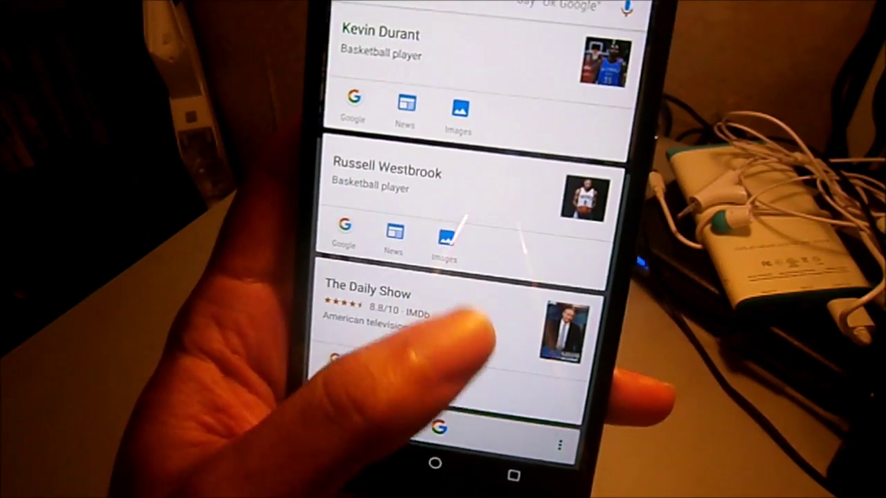
Scroll the Now on Tap cards to bring James Harden above Kevin Durant and Russell Westbrook.
scroll(down, 3)
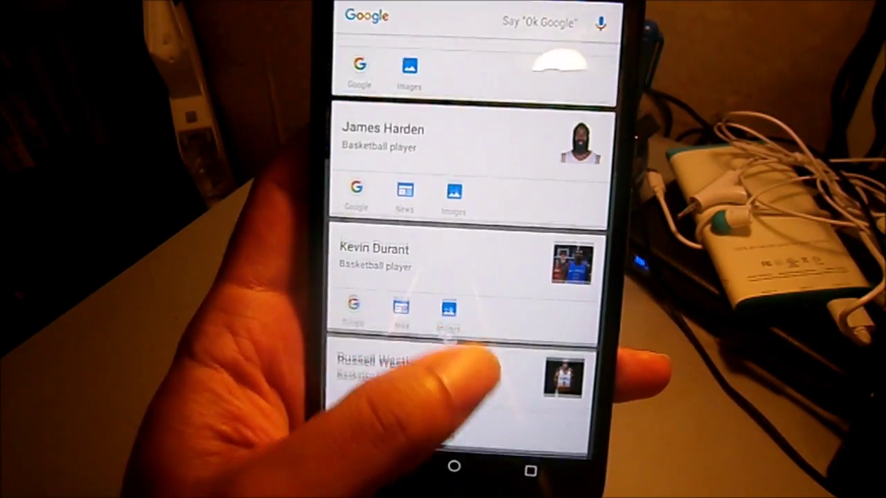
scroll(down, 3)
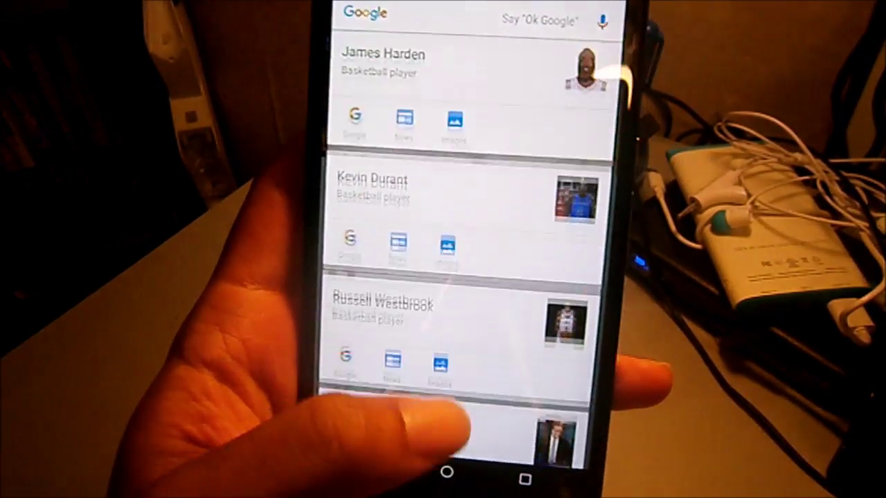